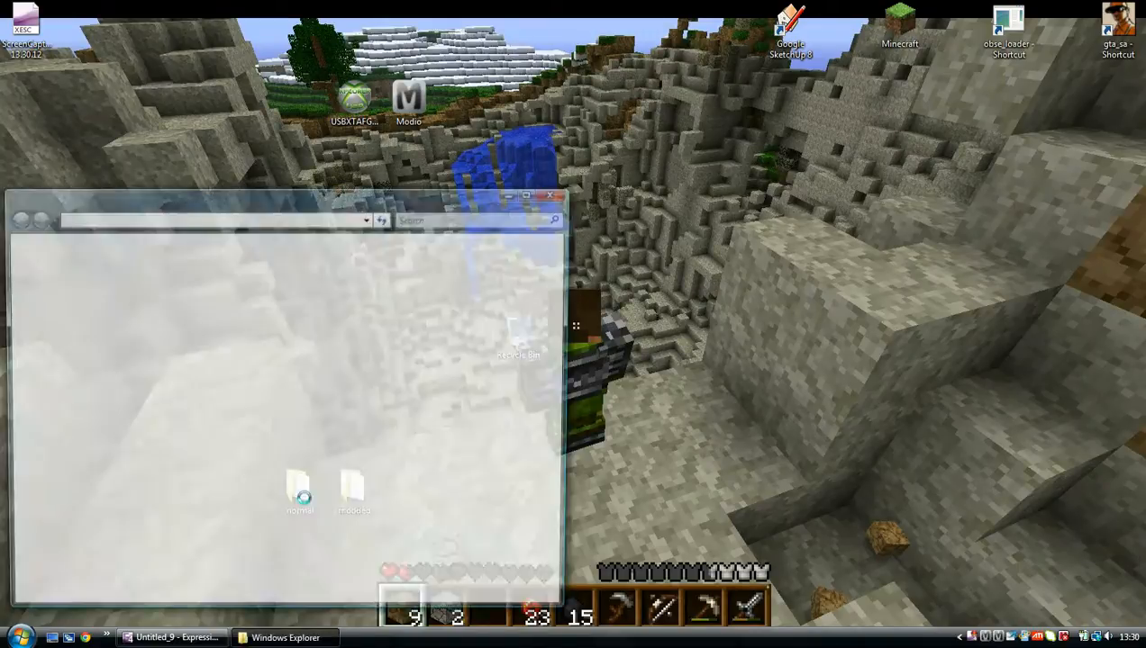
Launch Usb Xtaf Gui and open the USB memory unit through the Device Selector
double_click(301, 490)
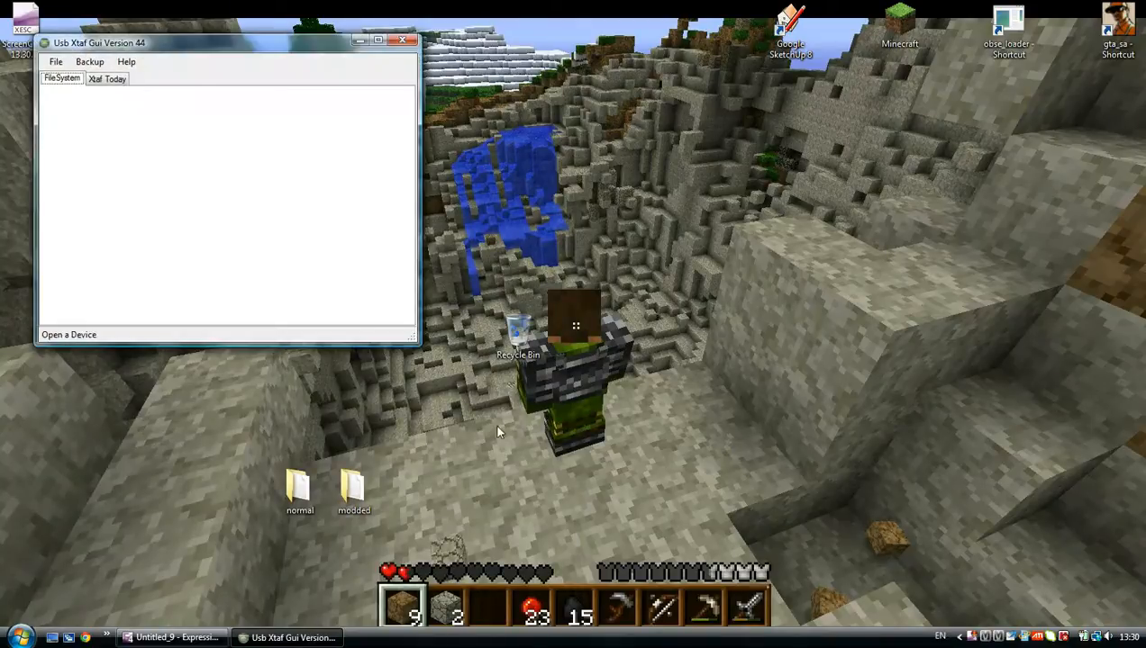
left_click(56, 61)
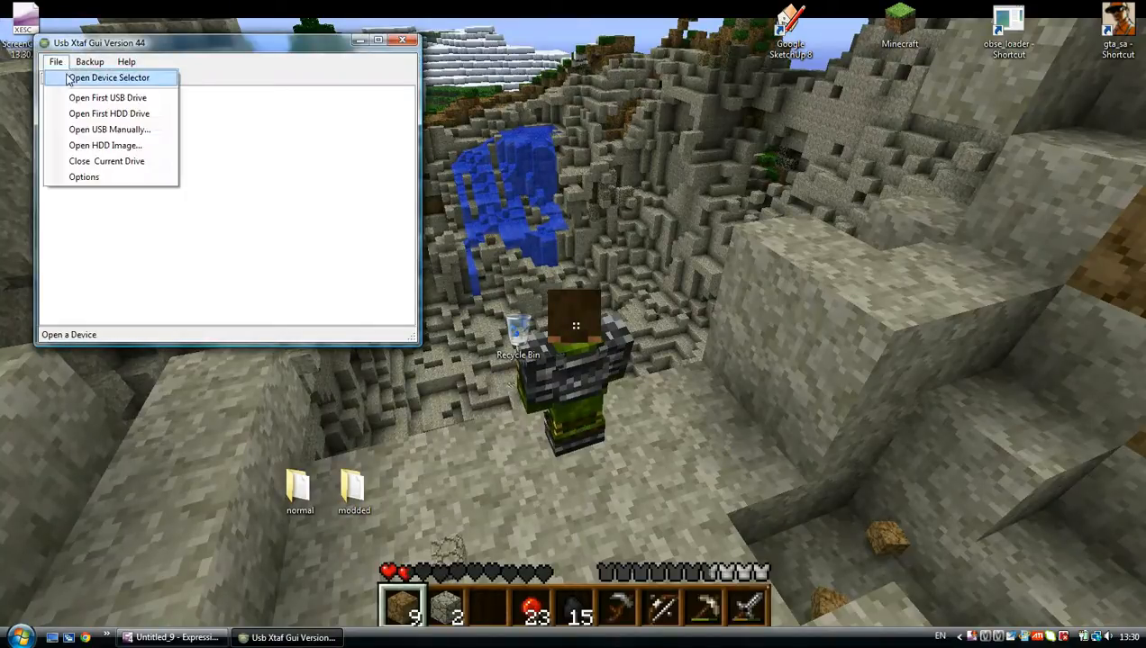
left_click(113, 77)
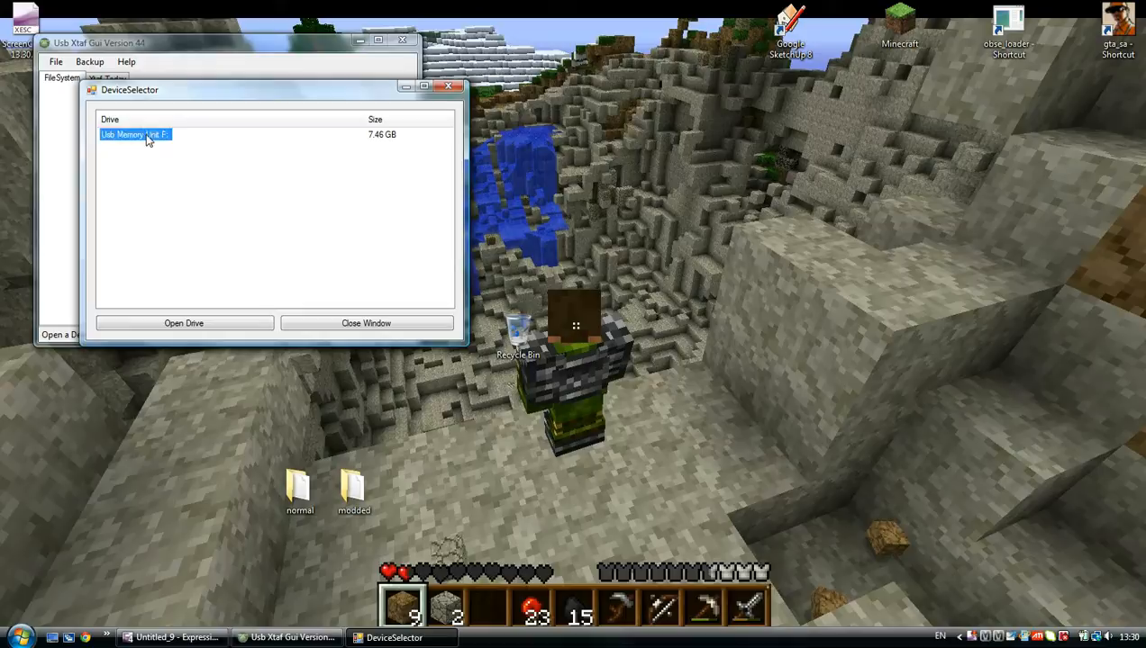
left_click(184, 323)
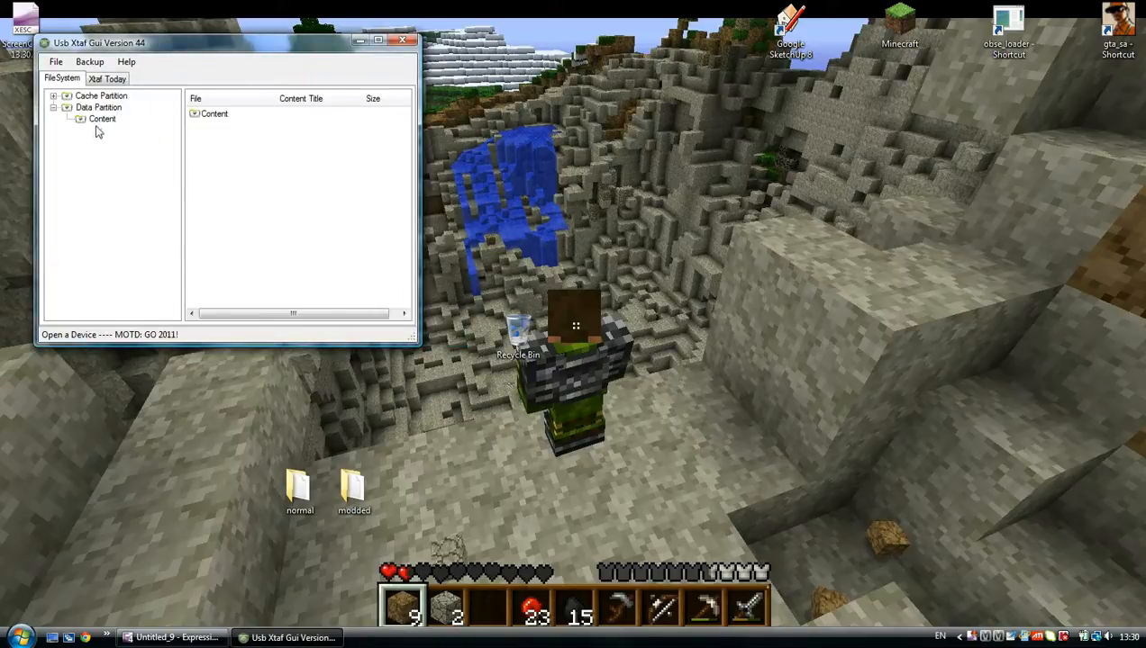
Browse Content down to the game's 00000001 save folder, then close the browser
left_click(98, 118)
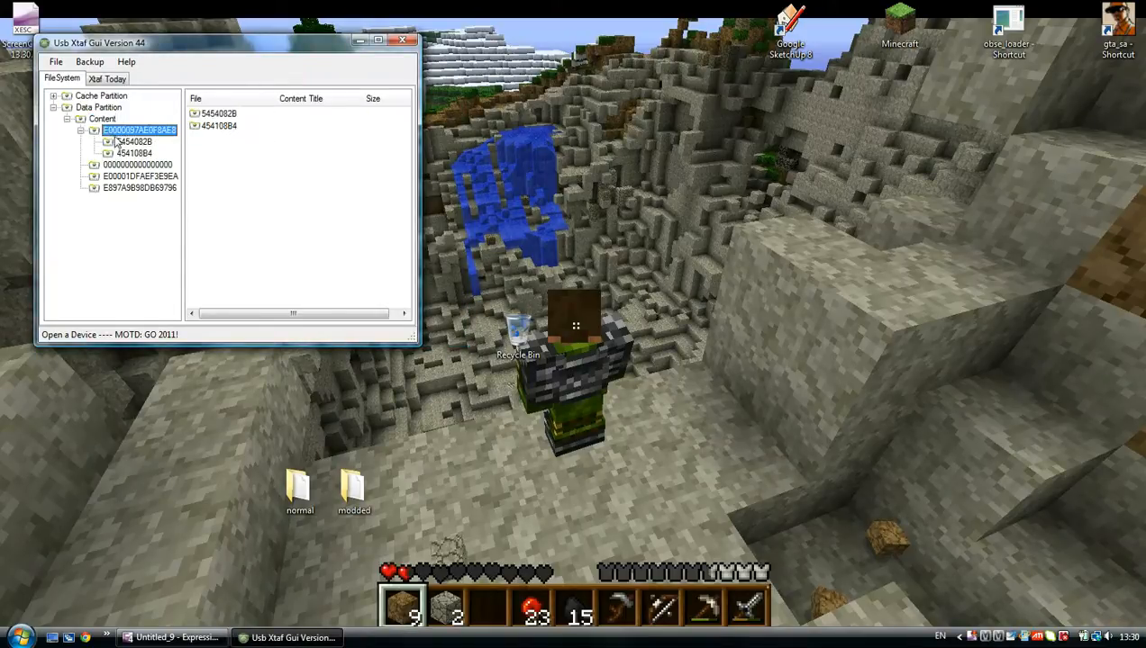
left_click(110, 143)
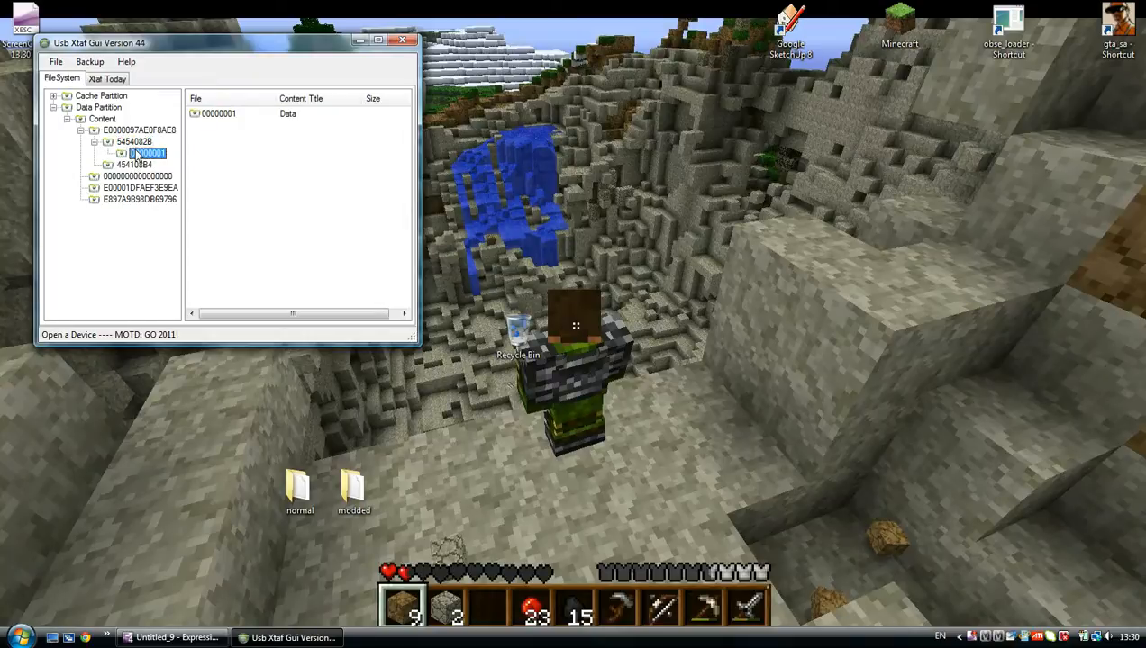
left_click(150, 153)
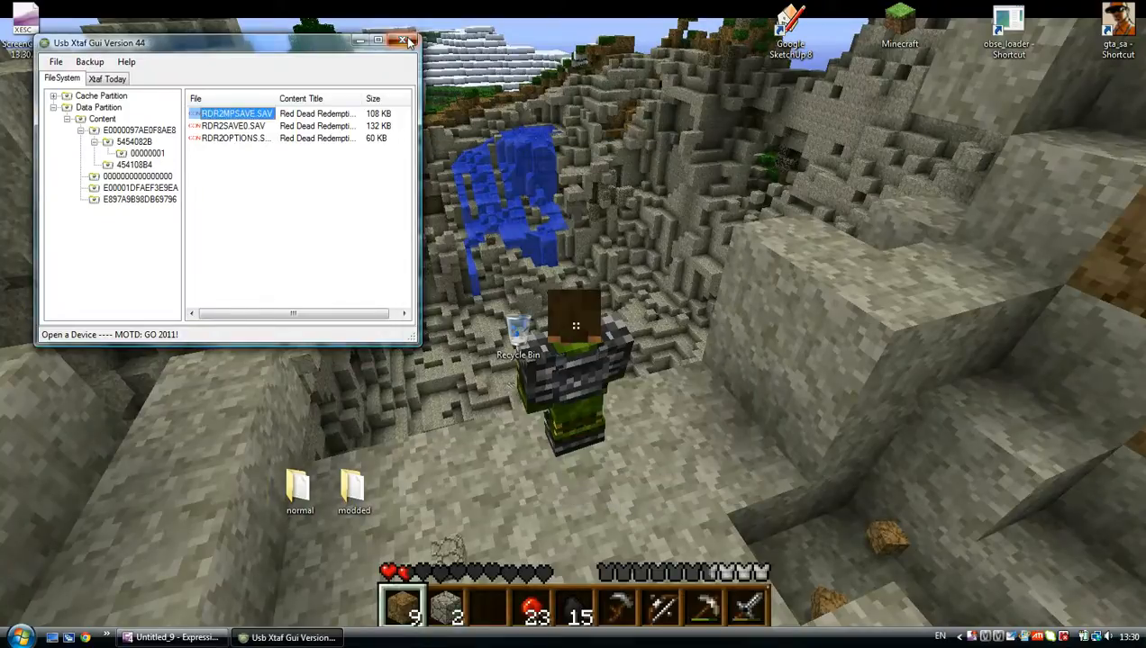
left_click(403, 40)
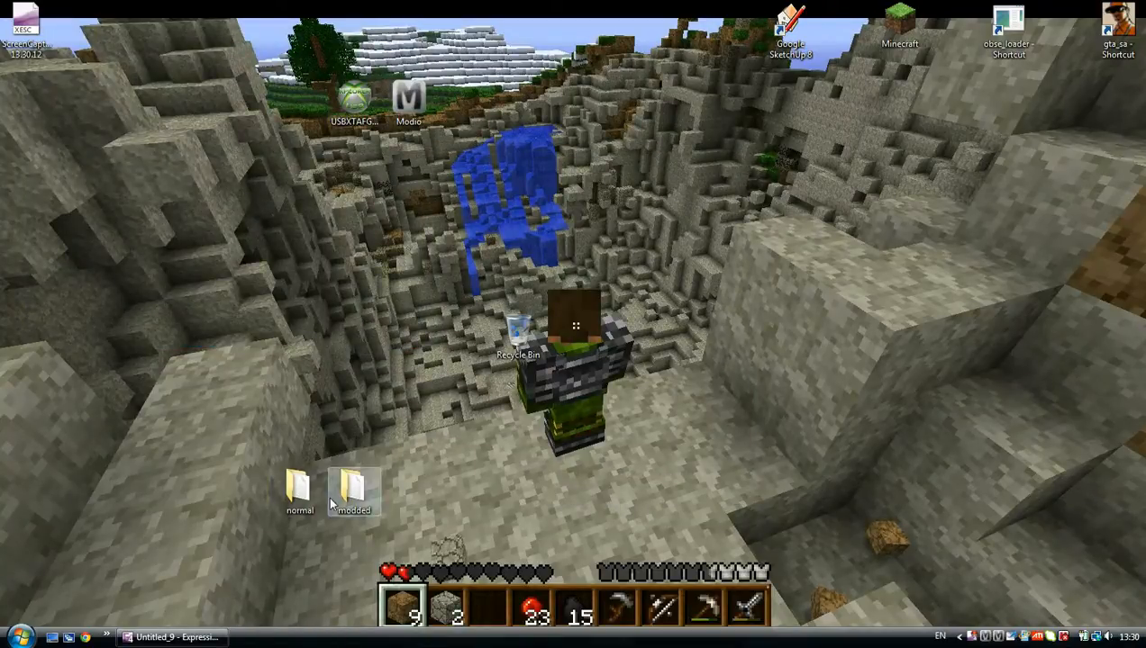
double_click(349, 490)
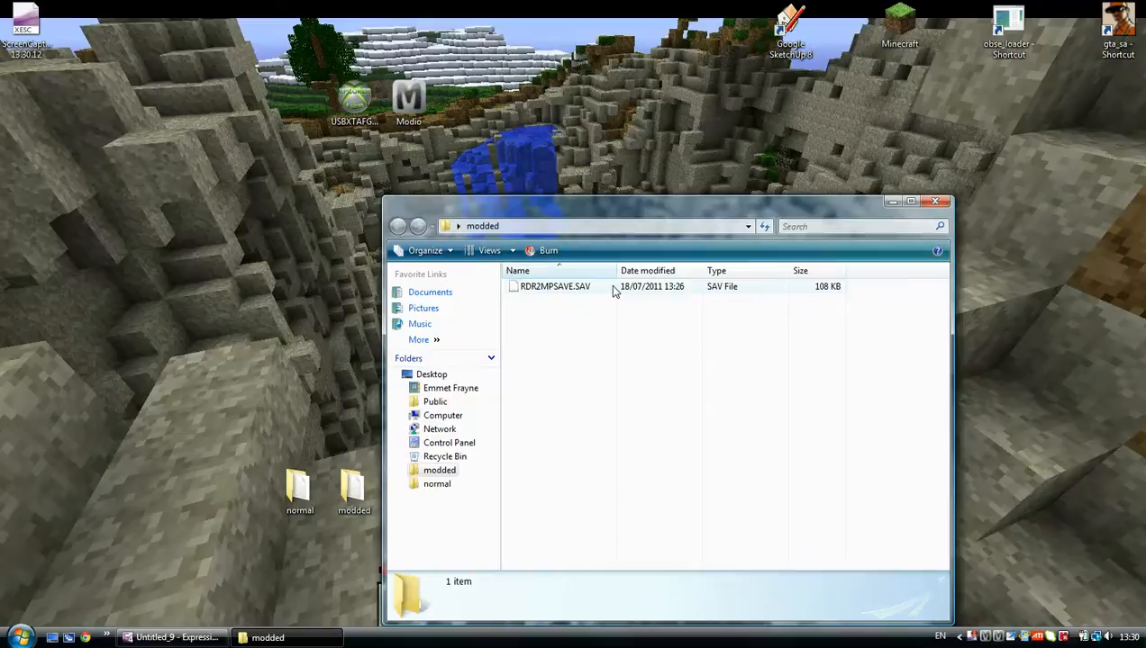
mouse_move(606, 292)
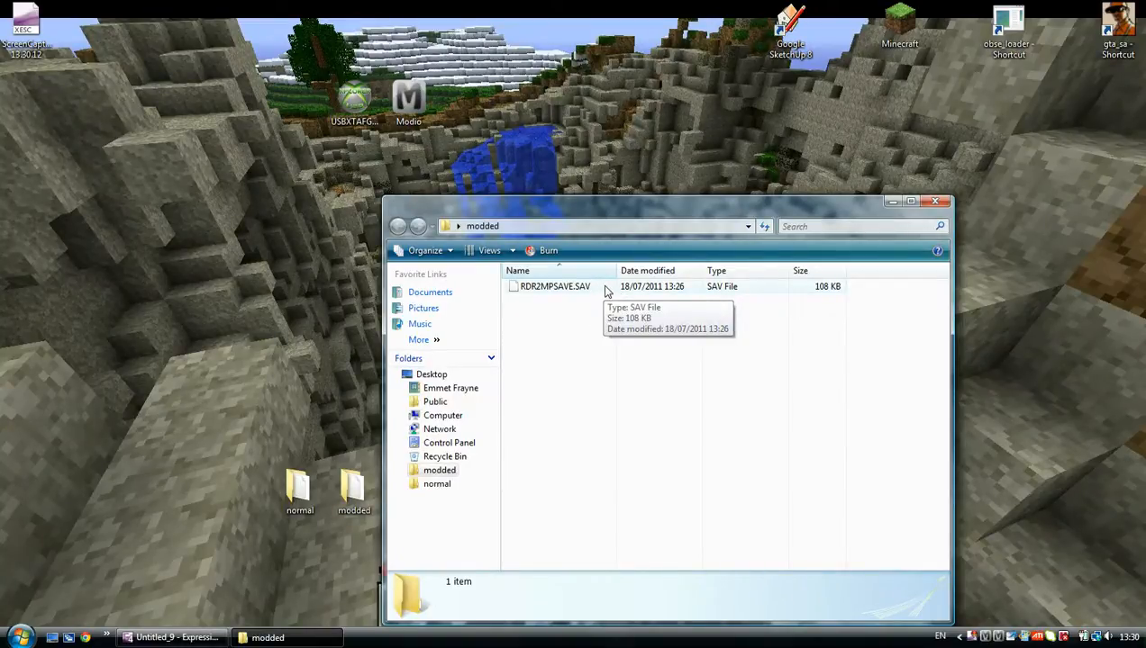
mouse_move(973, 200)
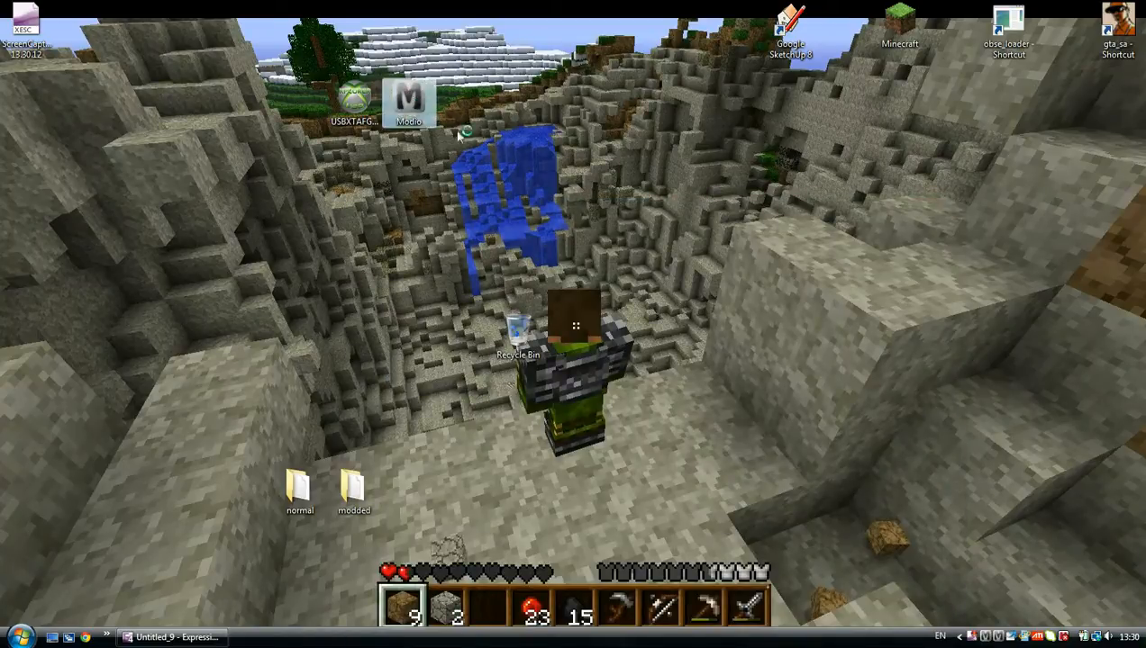
Launch Modio, decline the 3.0 update, close the shoutbox, and open the 'normal' folder
double_click(403, 97)
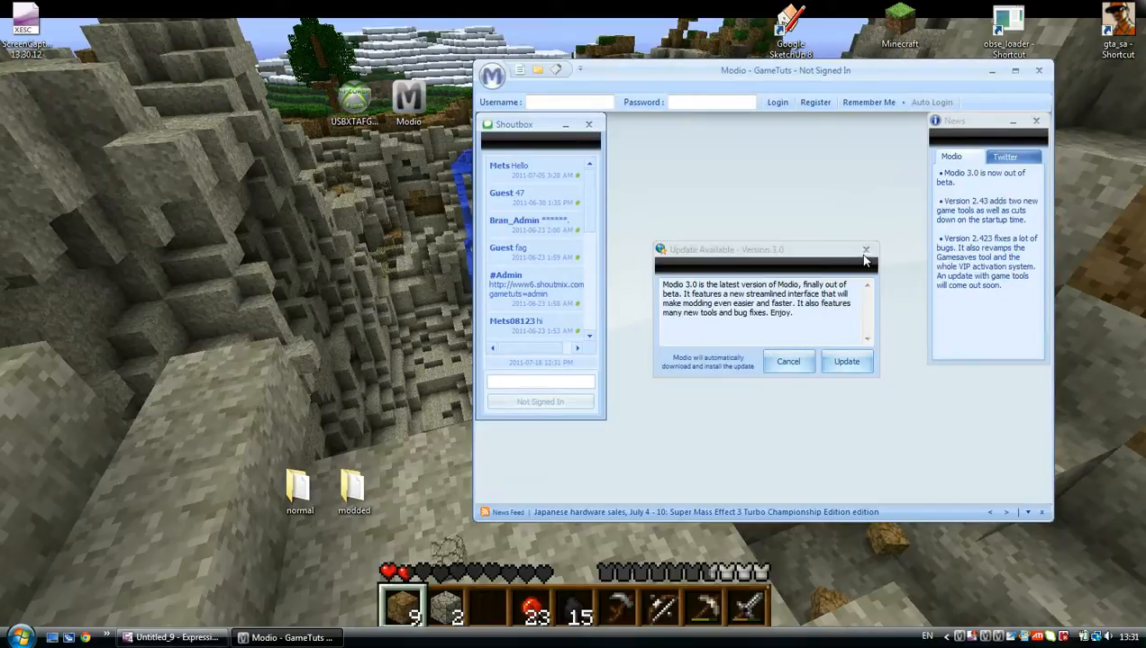
left_click(865, 251)
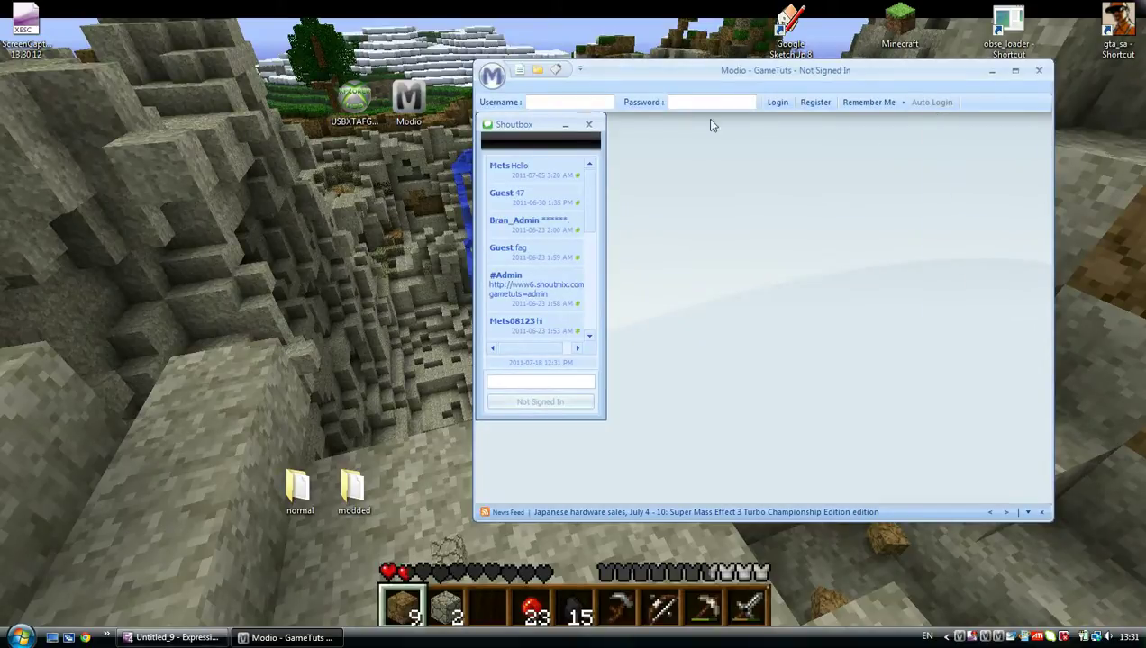
left_click(589, 122)
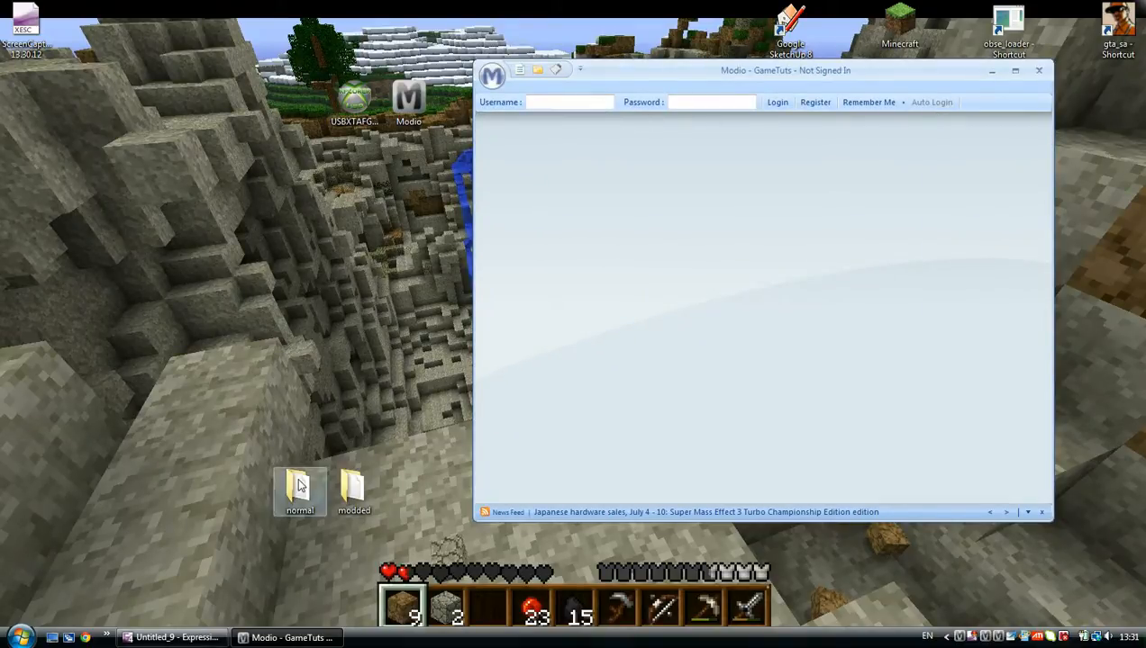
double_click(299, 486)
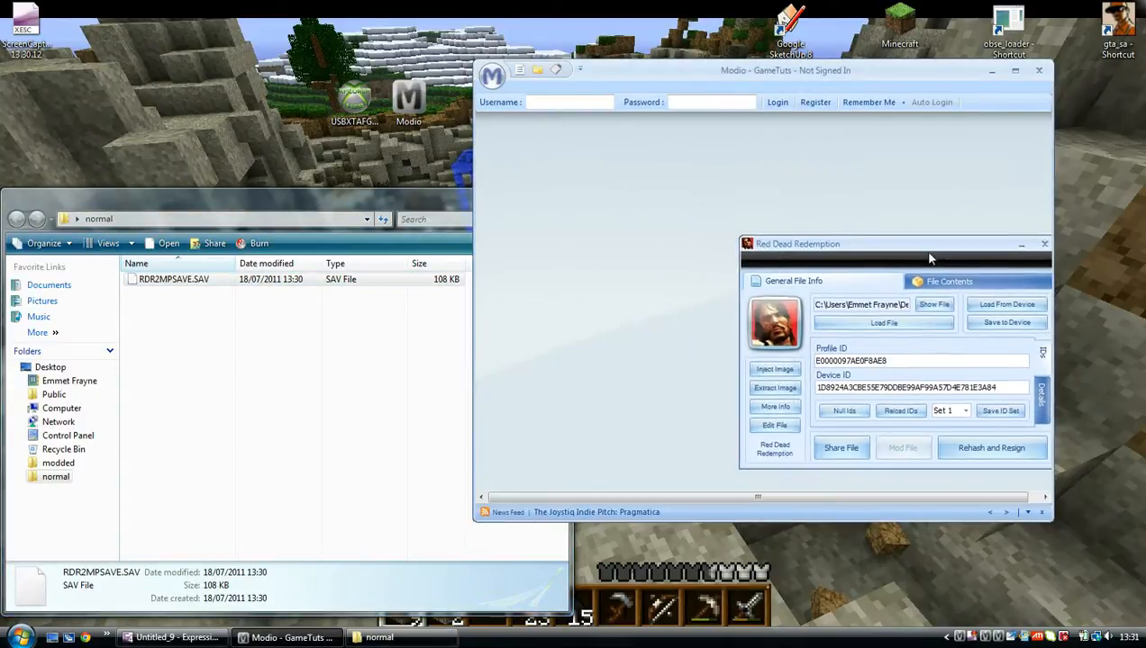
Set the normal save aside and load the modded RDR2MPSAVE.SAV, dismissing the cannot-open message
left_click_drag(930, 243, 887, 274)
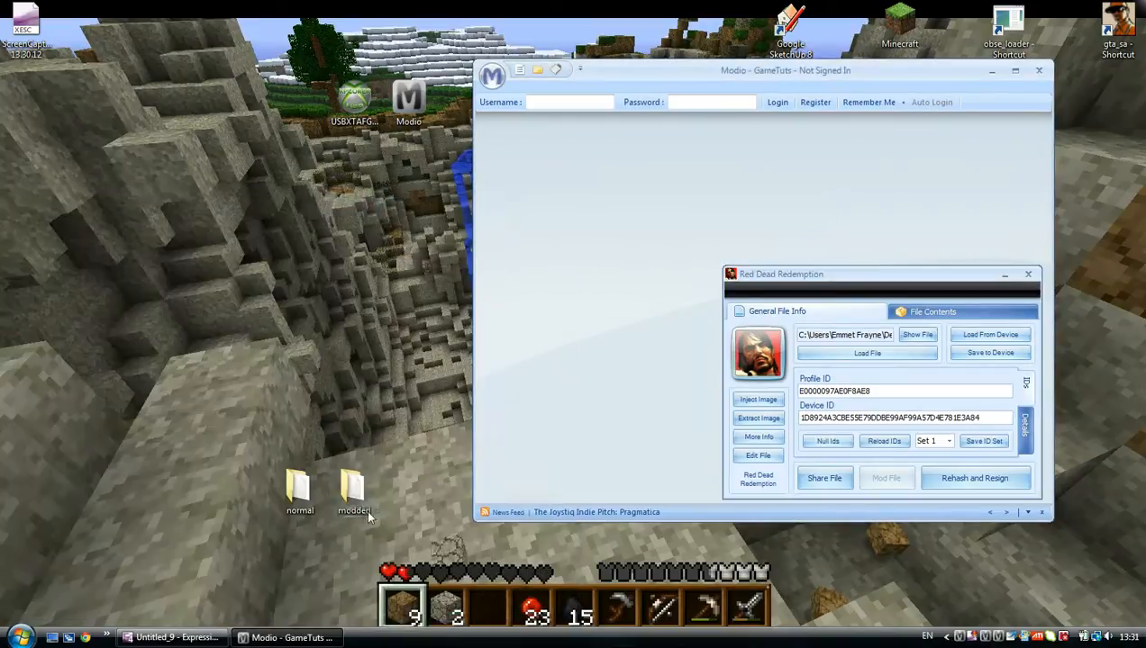
double_click(349, 494)
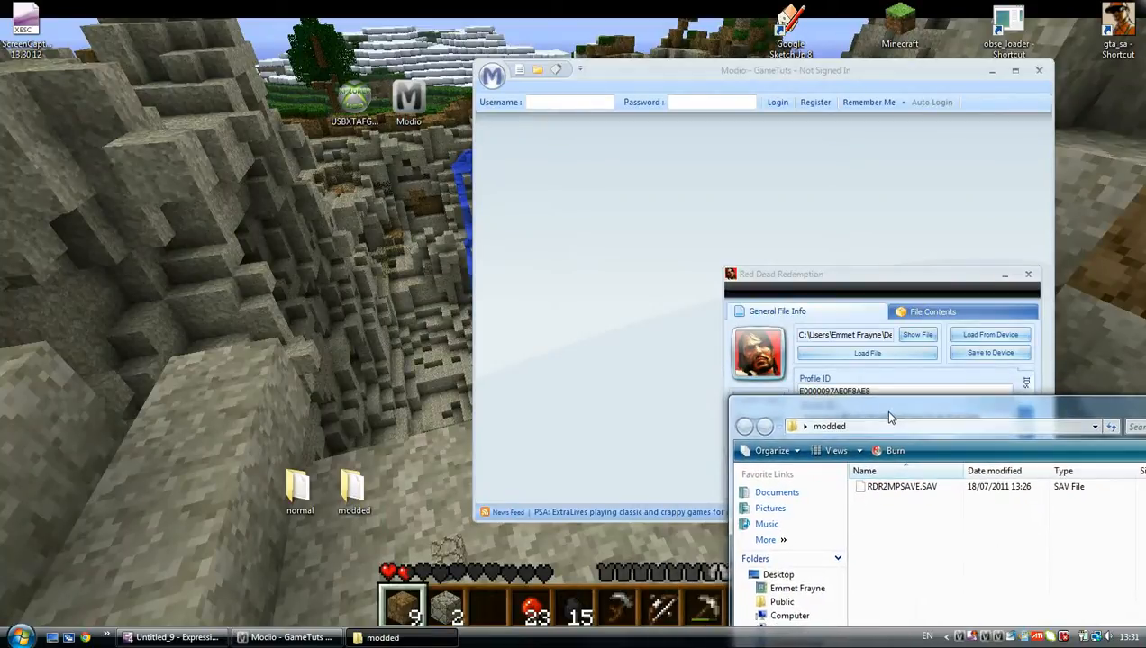
double_click(899, 487)
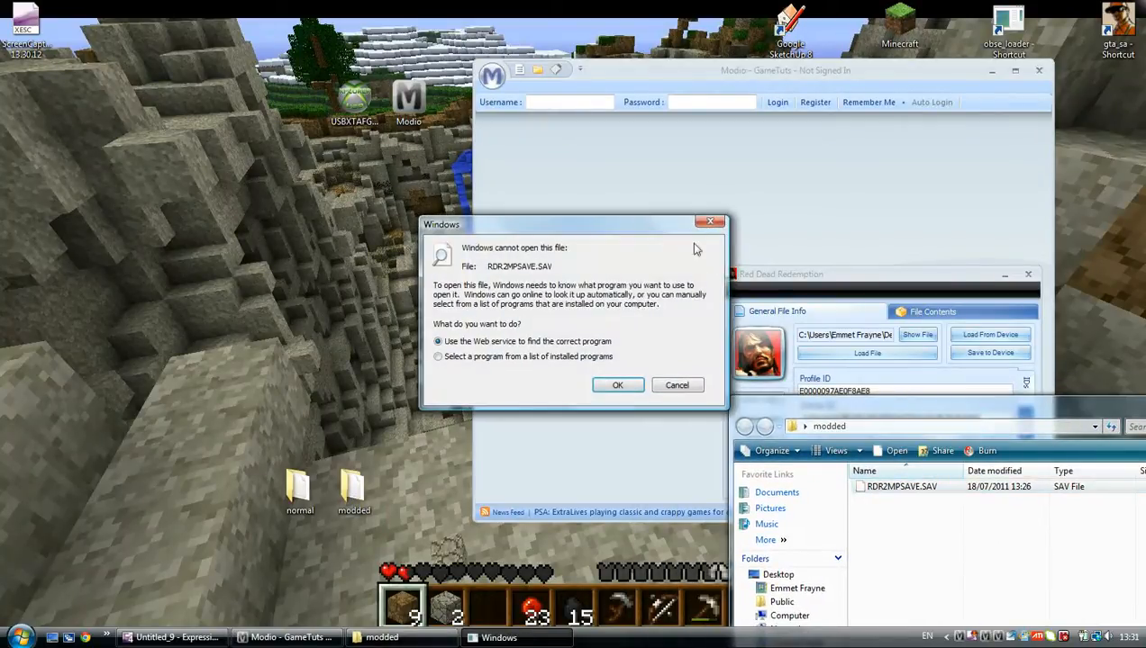
left_click(677, 385)
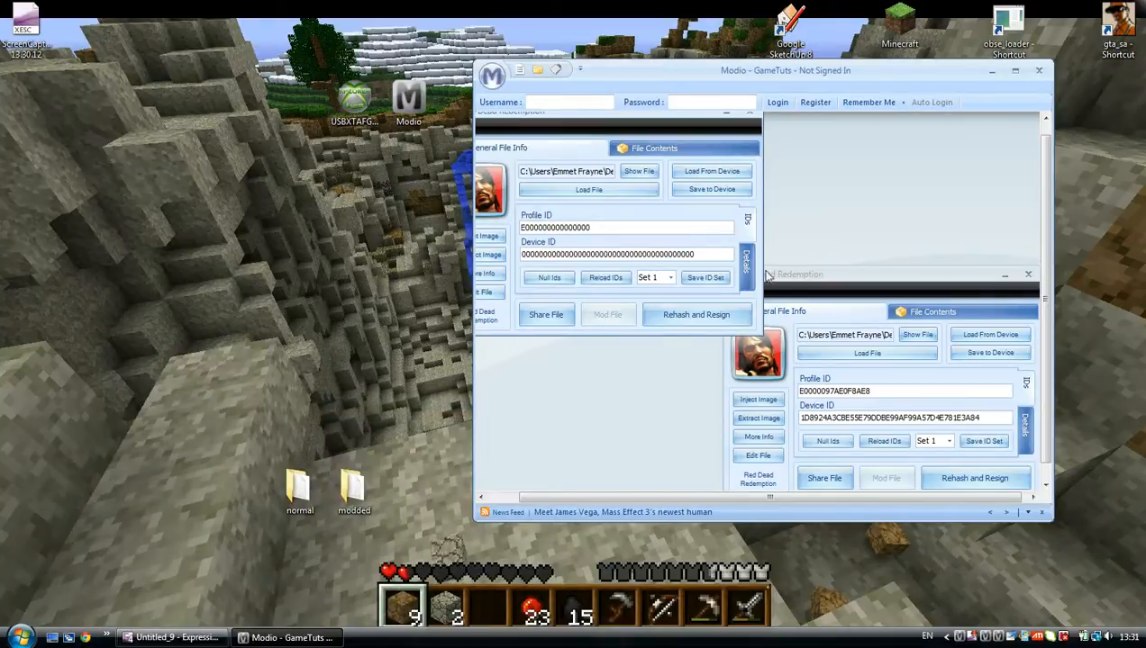
Copy the normal save's Profile and Device IDs into the modded save for resigning
left_click(878, 389)
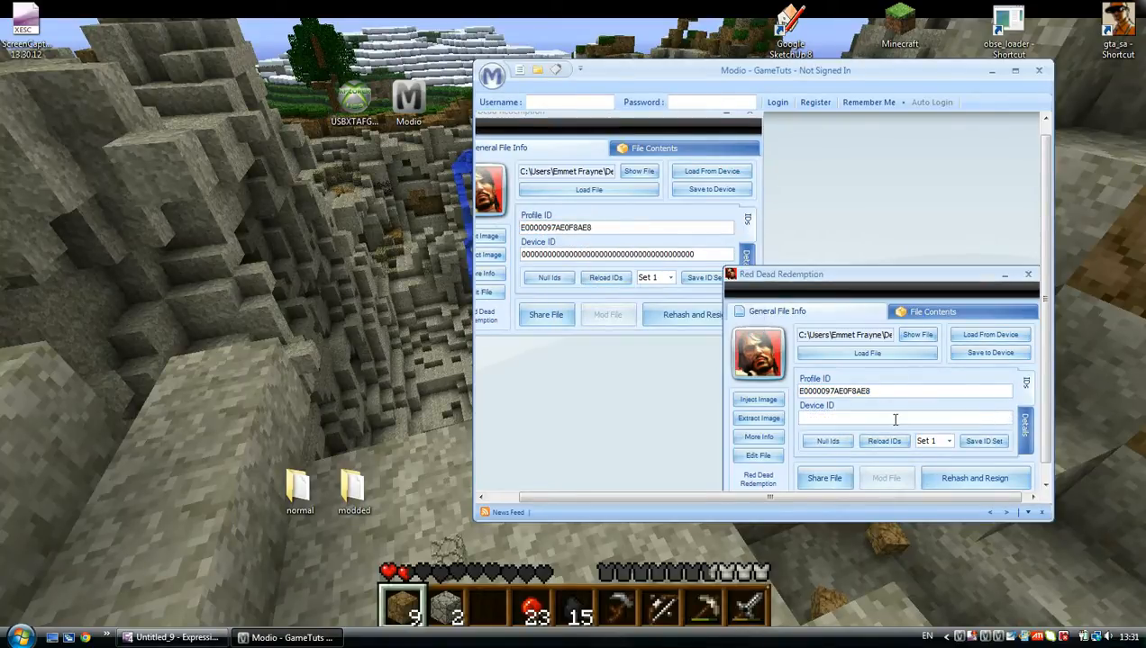
right_click(895, 417)
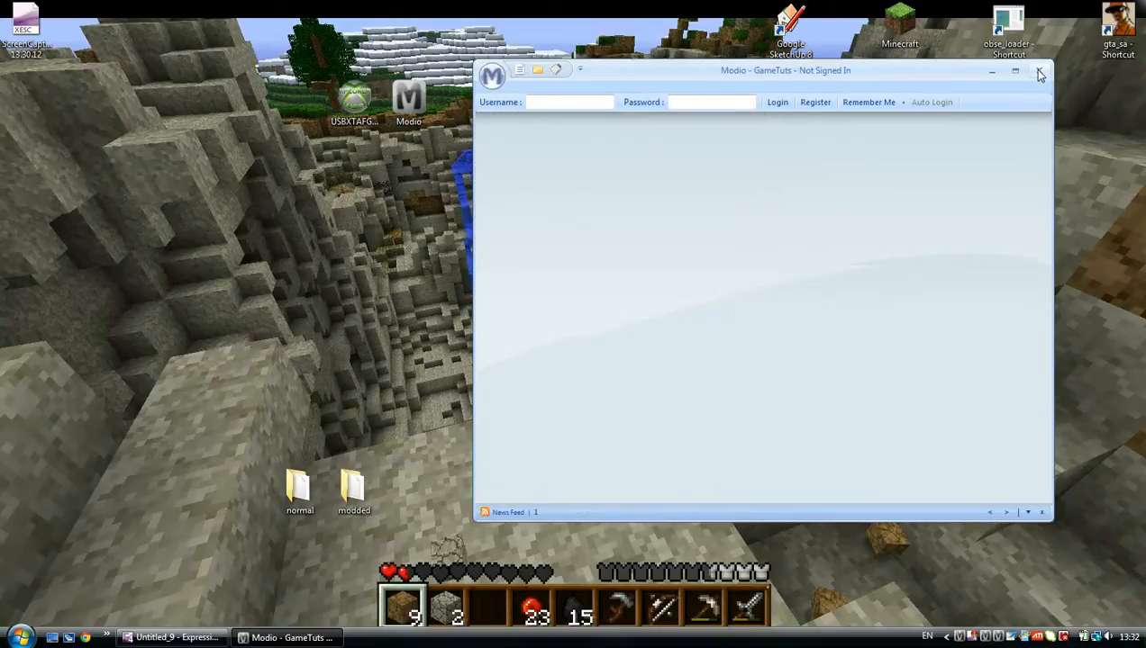
Close Modio and reopen the USB memory unit at the 00000001 save folder in Usb Xtaf Gui
left_click(1039, 72)
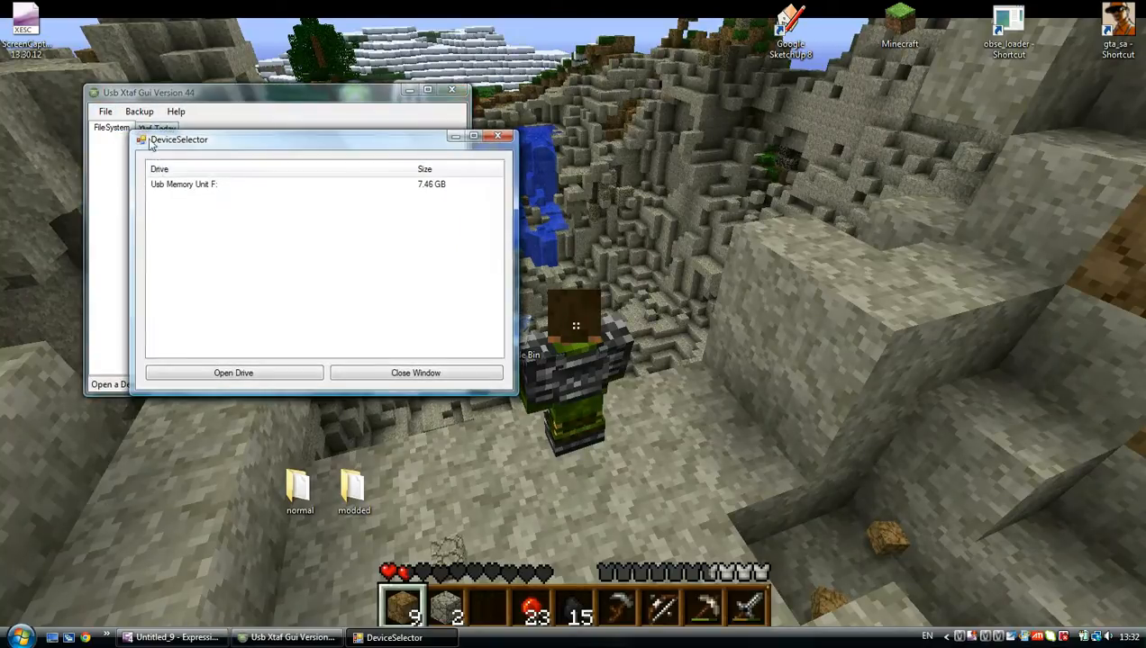
left_click(235, 373)
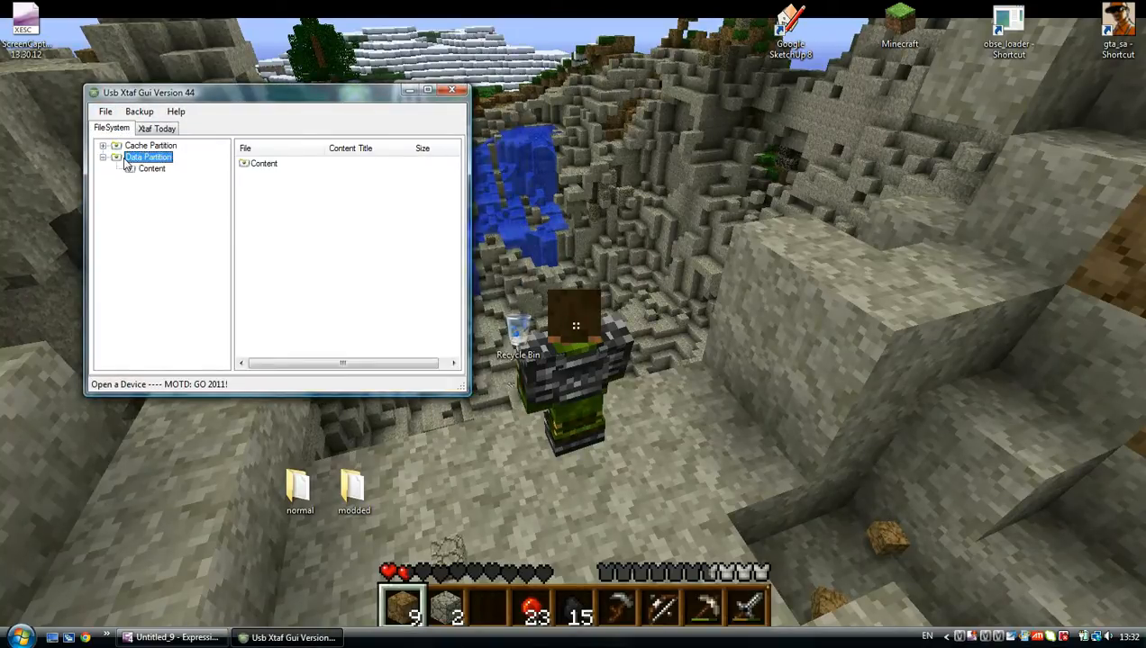
left_click(152, 170)
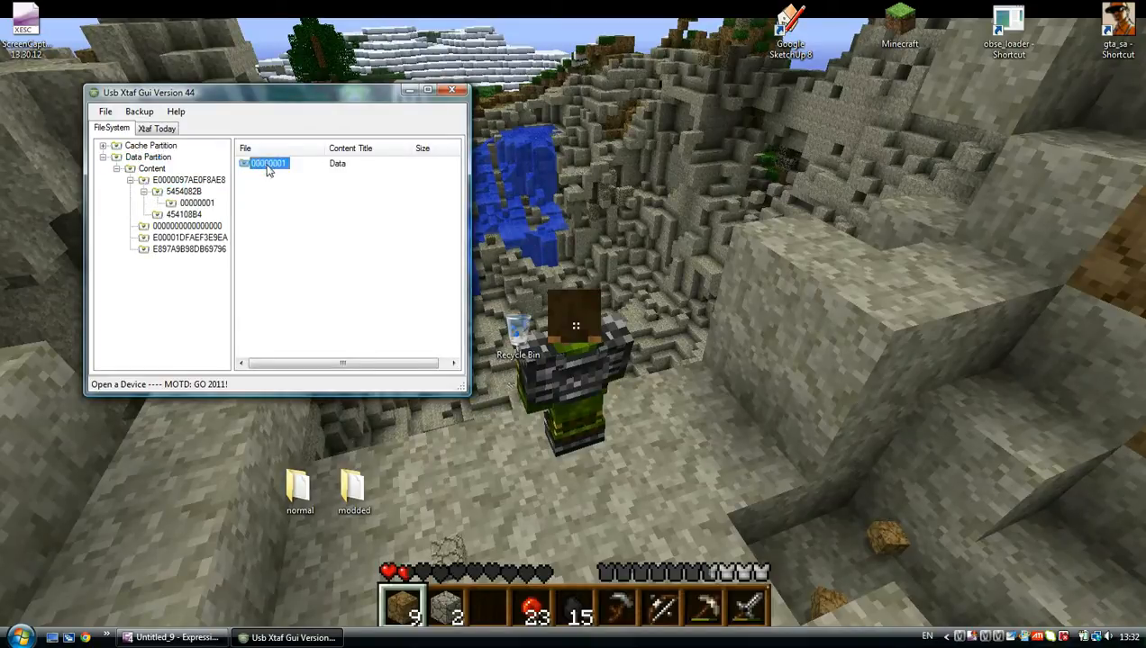
double_click(267, 162)
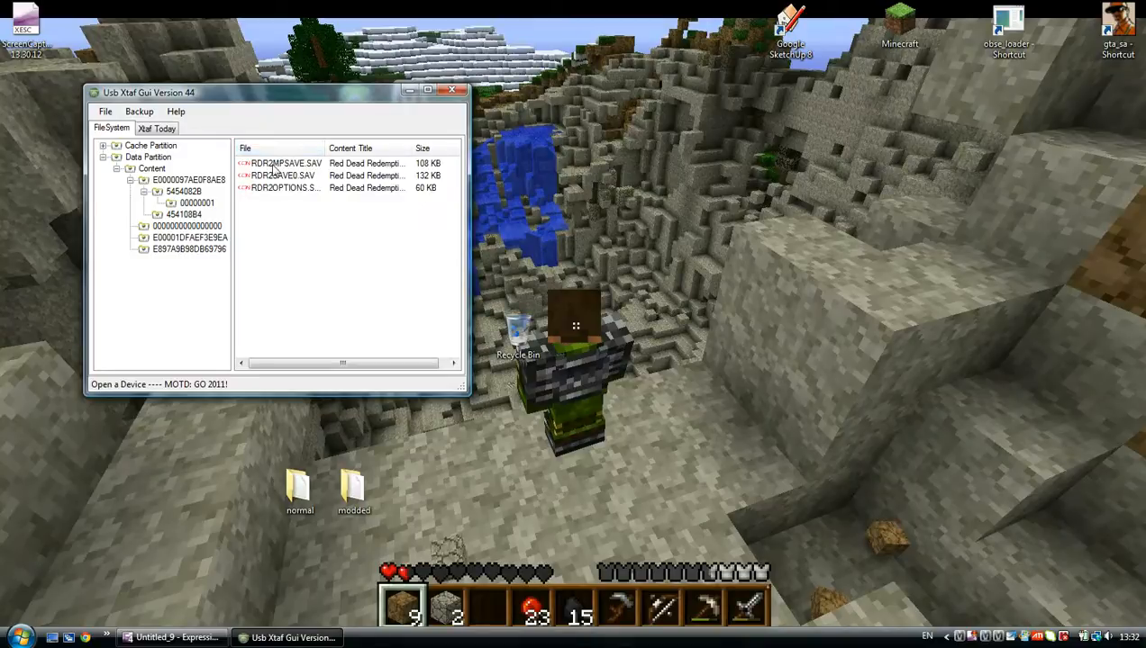
Delete the drive's old RDR2MPSAVE.SAV, inject the modded copy in its place, and close
right_click(285, 162)
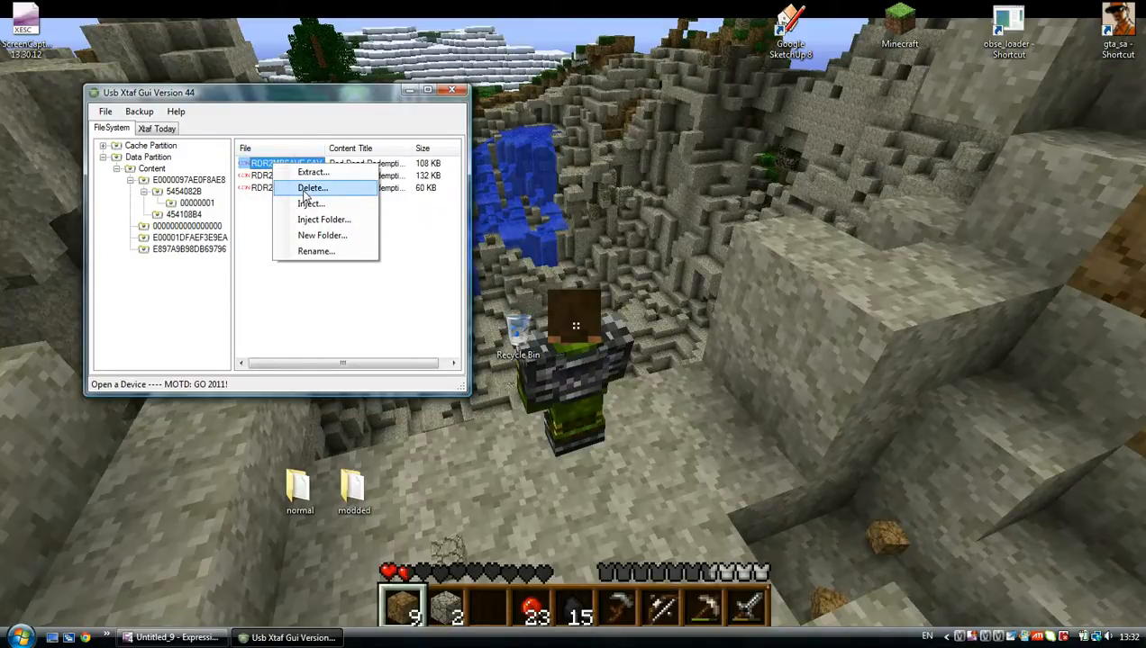
left_click(314, 187)
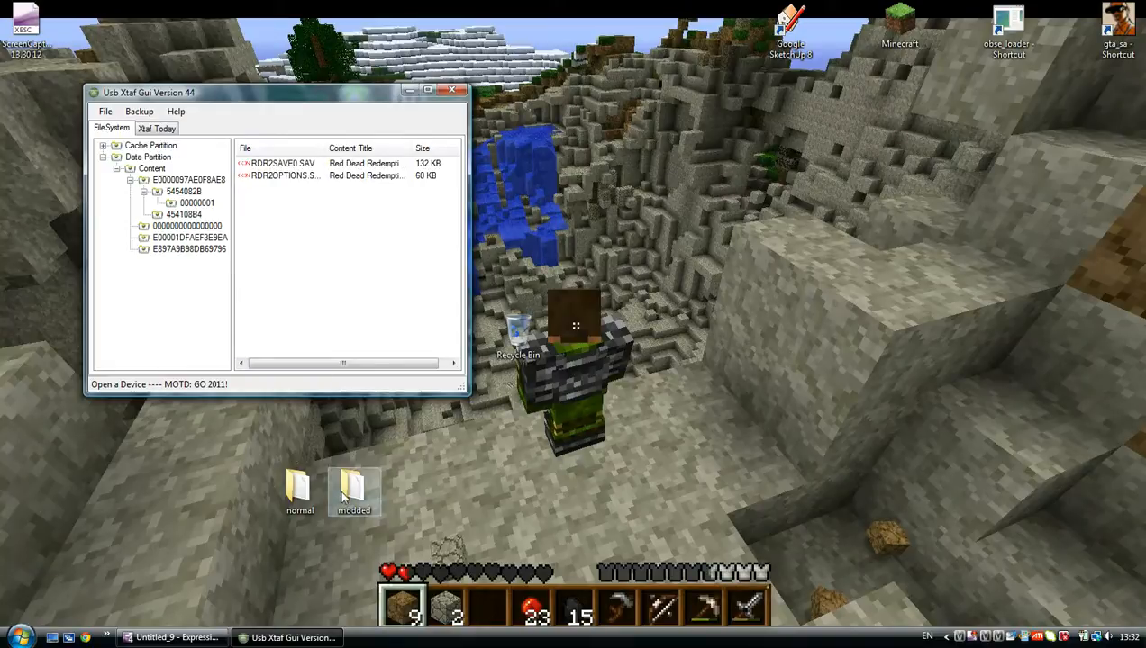
mouse_move(364, 470)
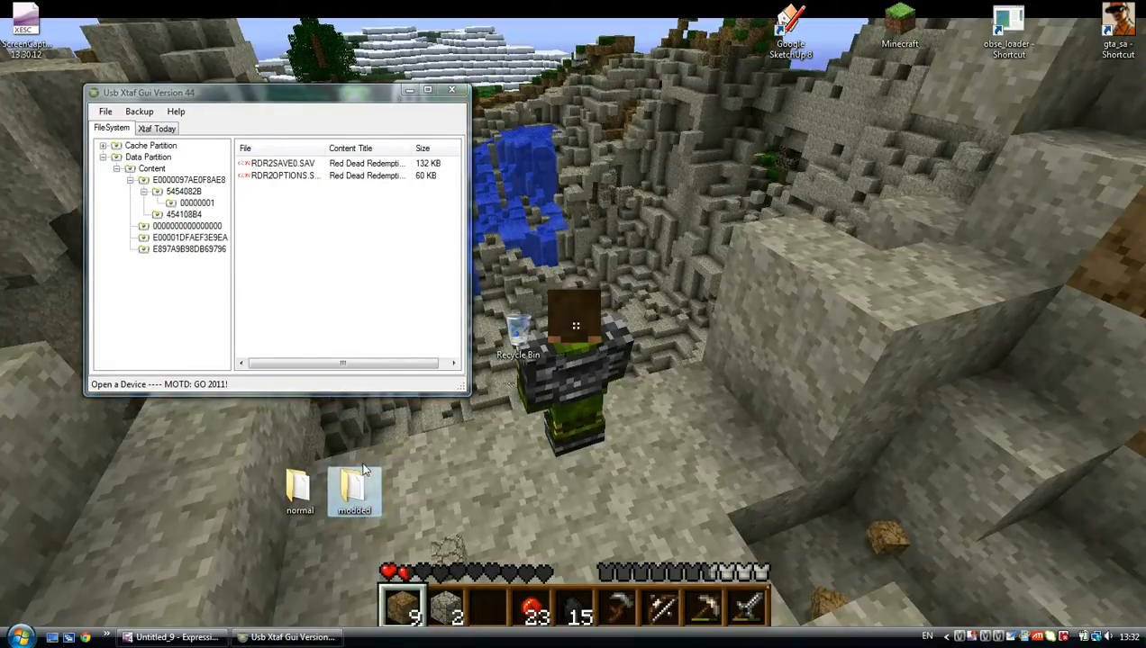
double_click(353, 490)
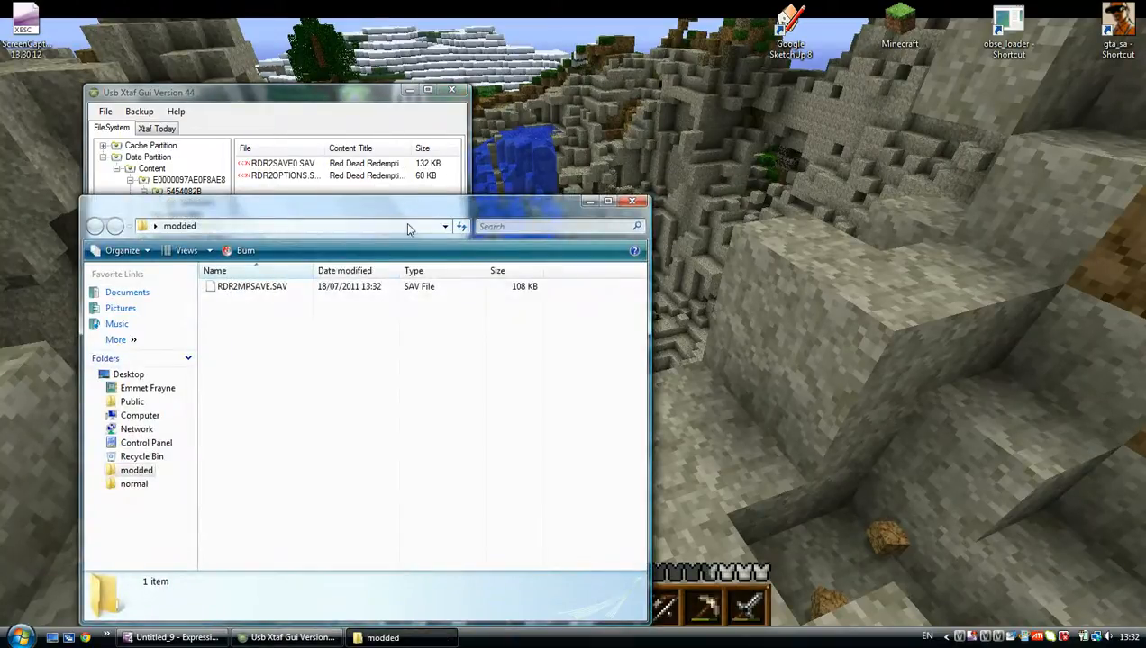
left_click(252, 286)
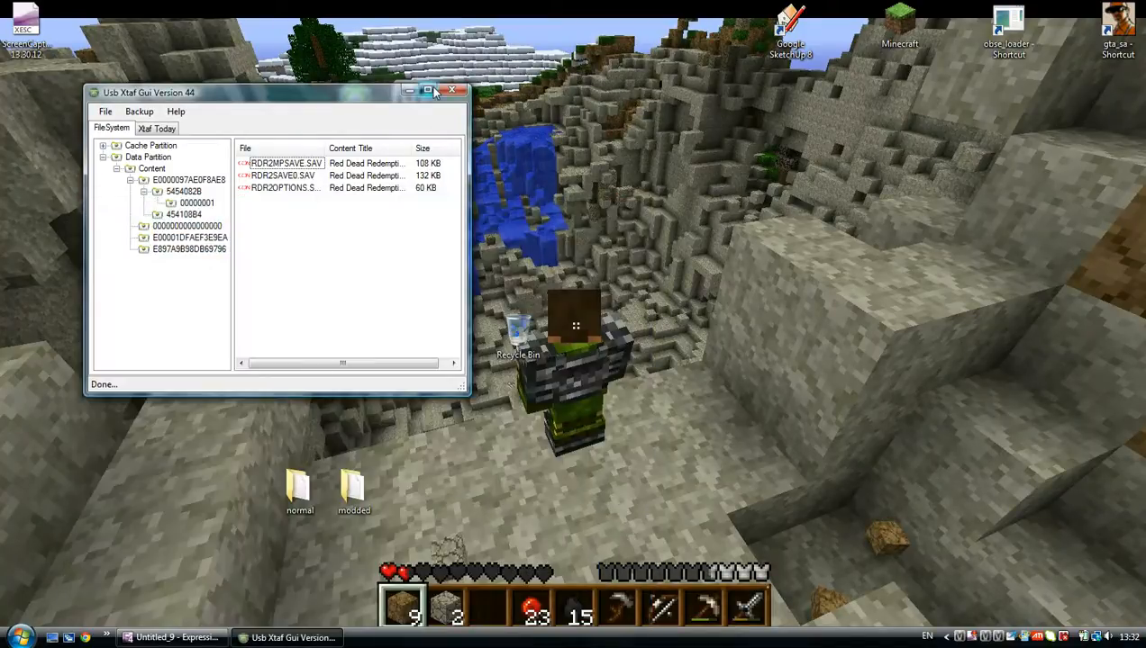
left_click(457, 90)
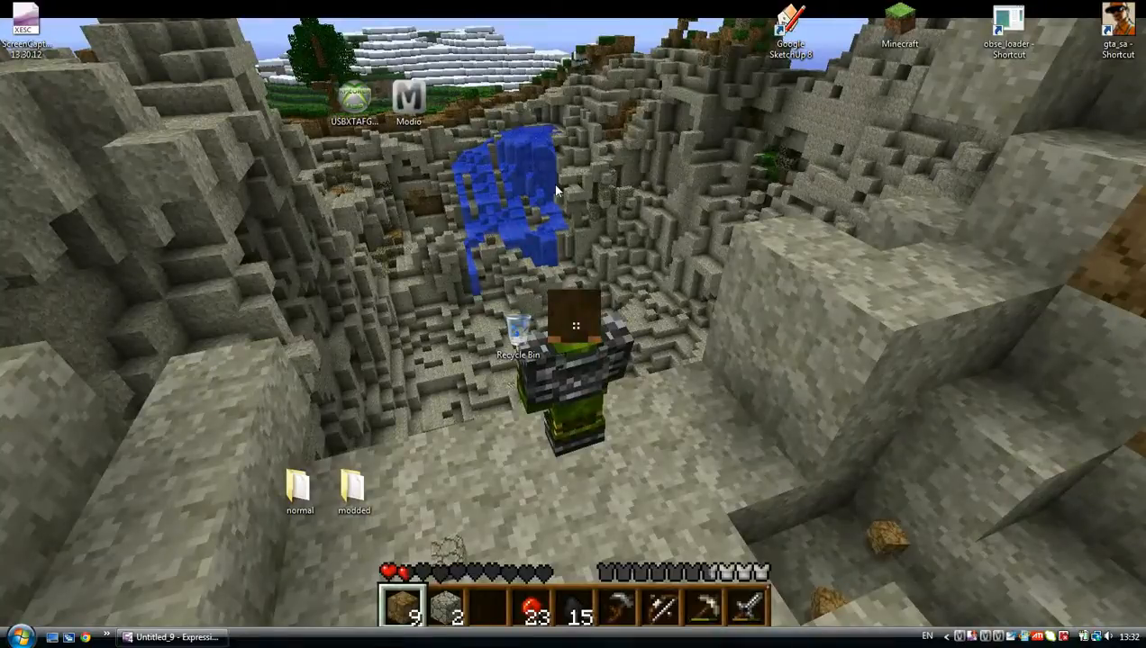